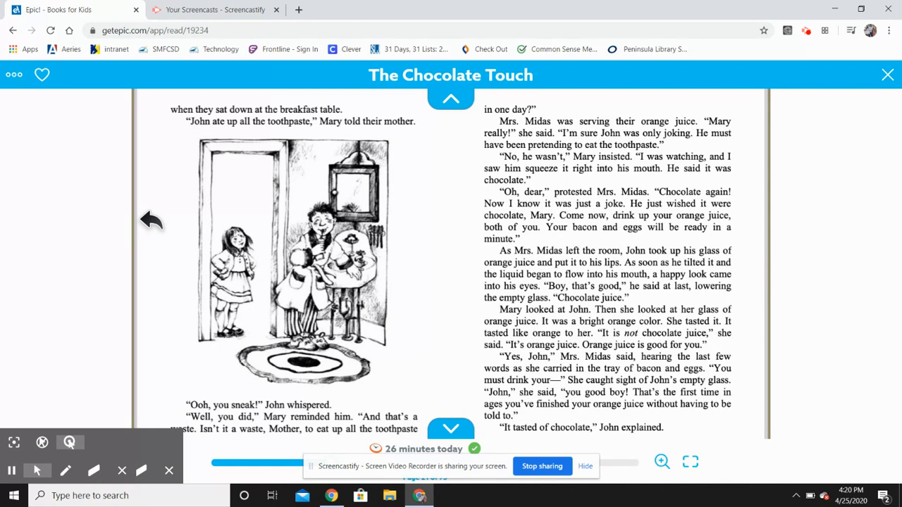
mouse_move(451, 100)
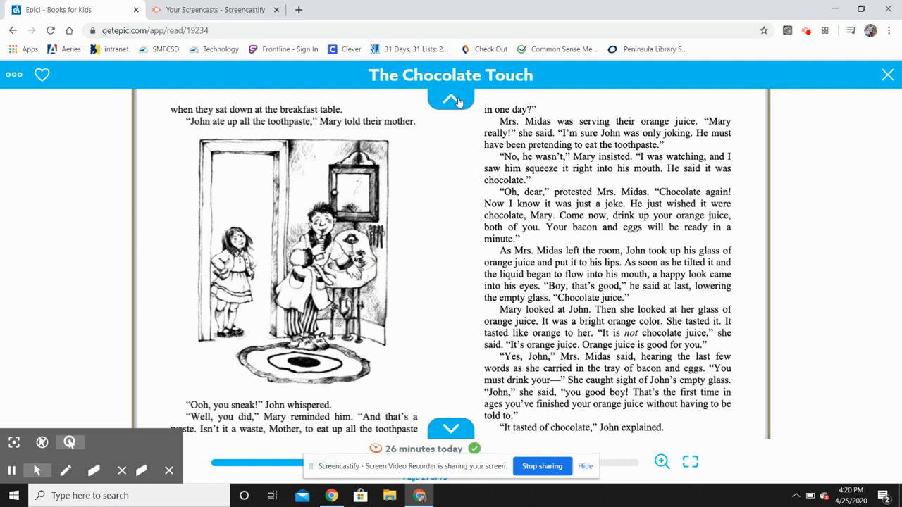
click(451, 100)
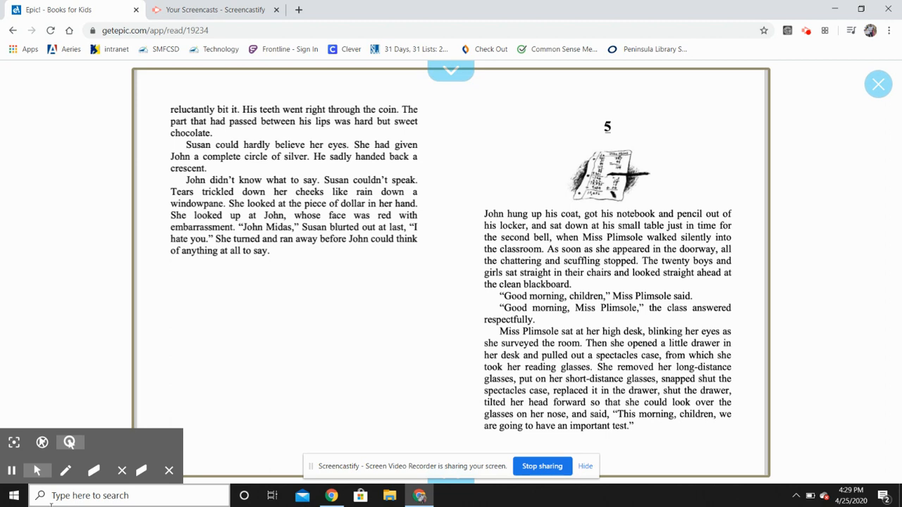
mouse_move(12, 471)
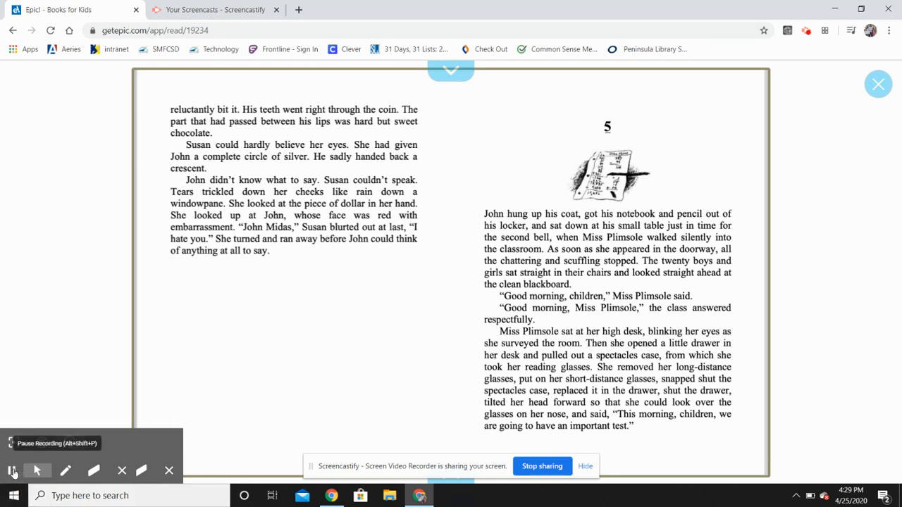